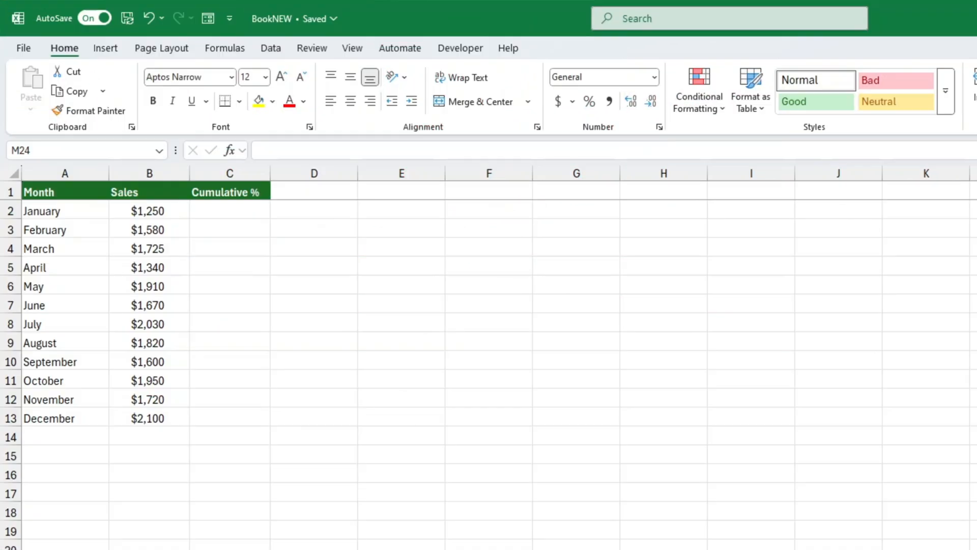
mouse_move(251, 268)
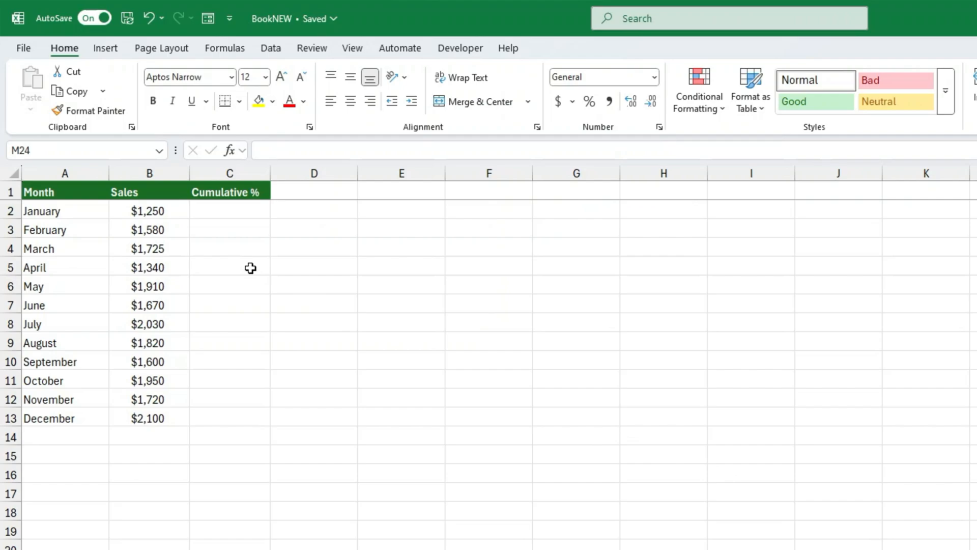
mouse_move(174, 215)
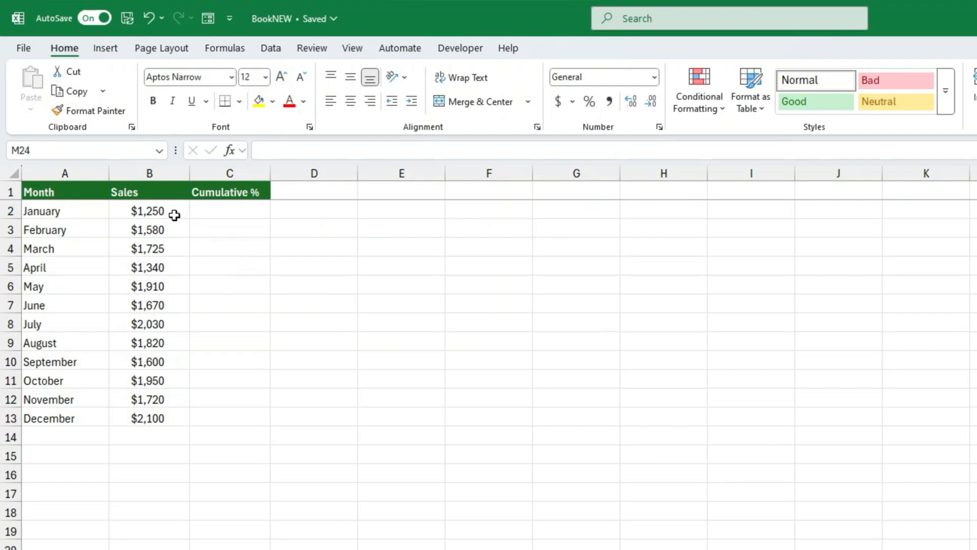
Add Quick Analysis running totals for the monthly sales in B2:B13 into column C.
drag(148, 210, 148, 417)
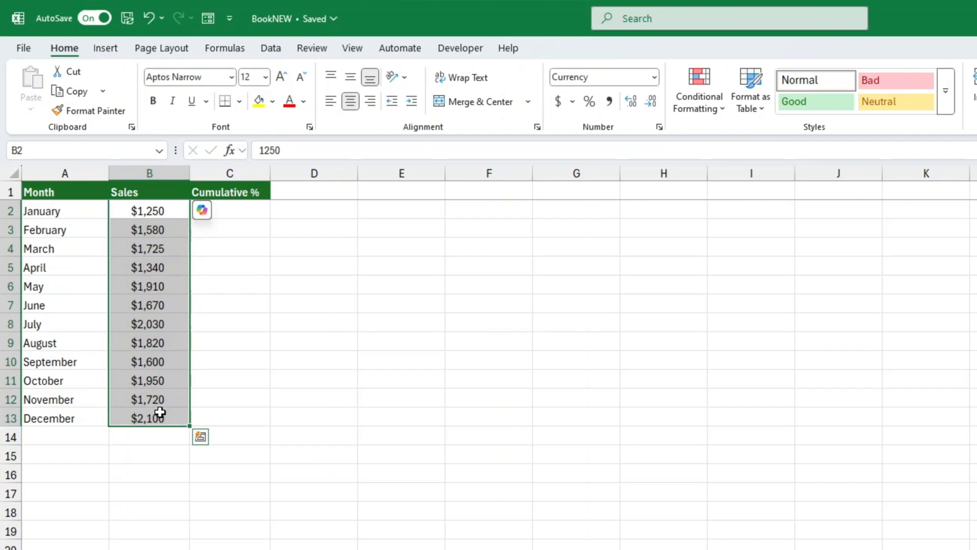
mouse_move(200, 440)
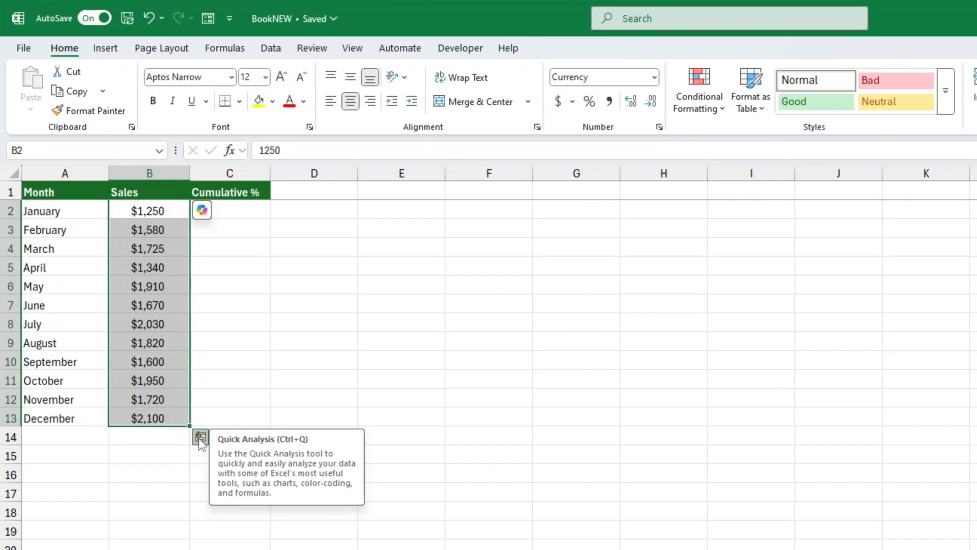
click(199, 438)
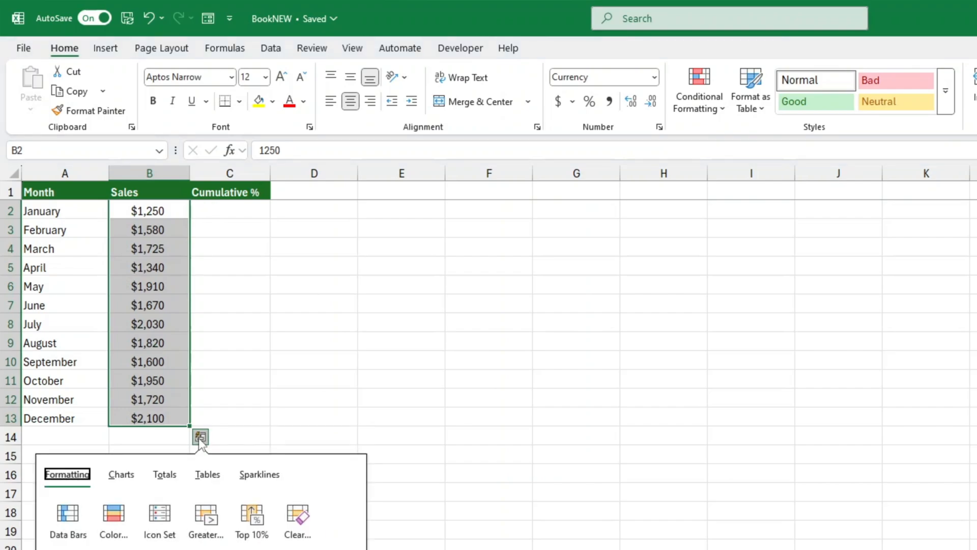
click(164, 474)
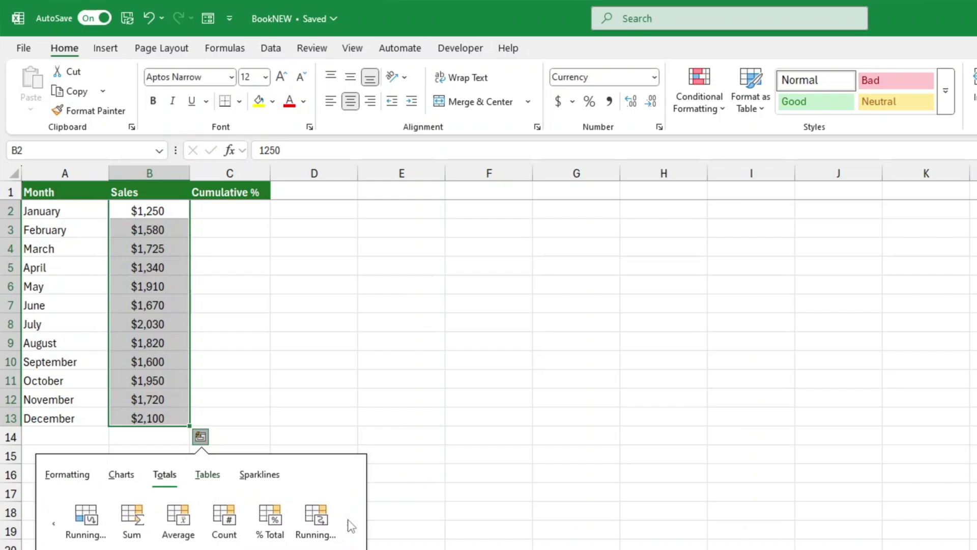
click(315, 518)
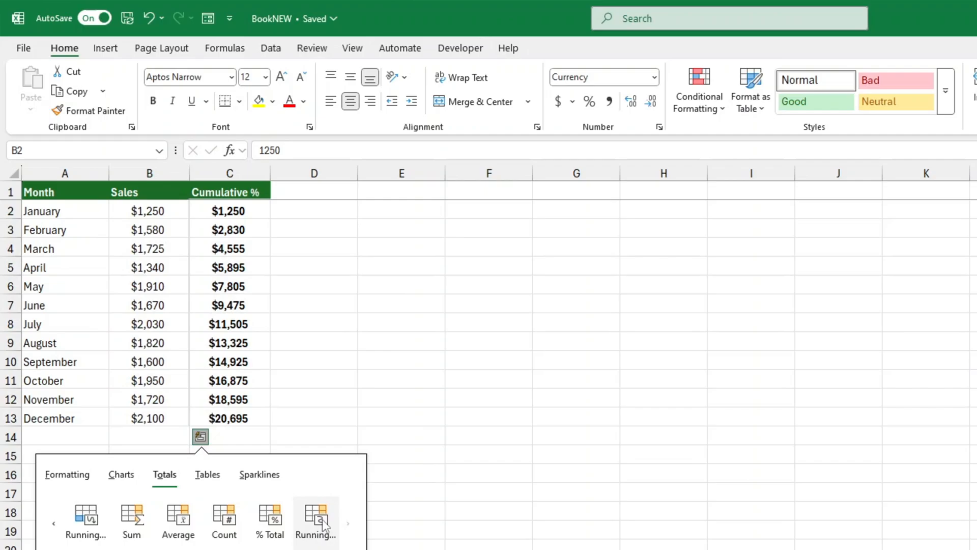
click(319, 519)
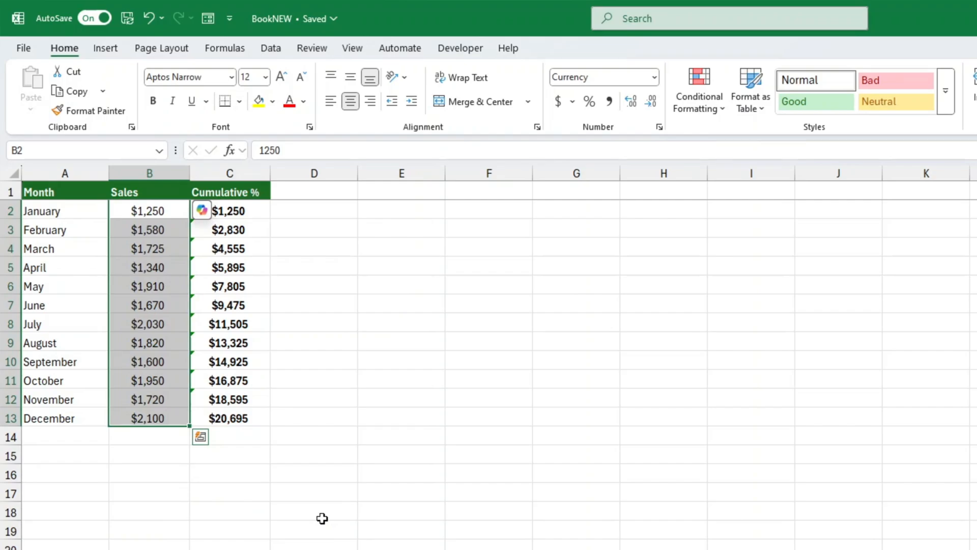
mouse_move(340, 513)
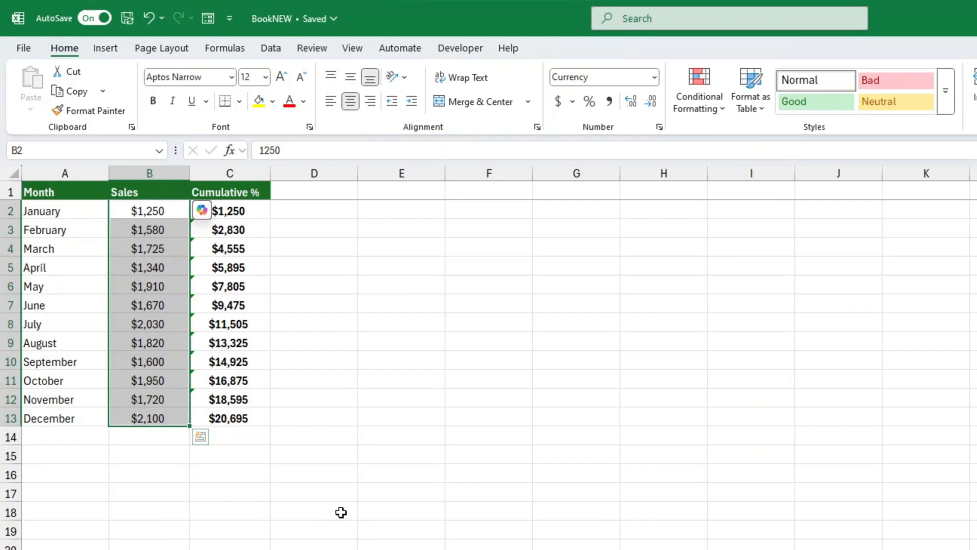
mouse_move(341, 512)
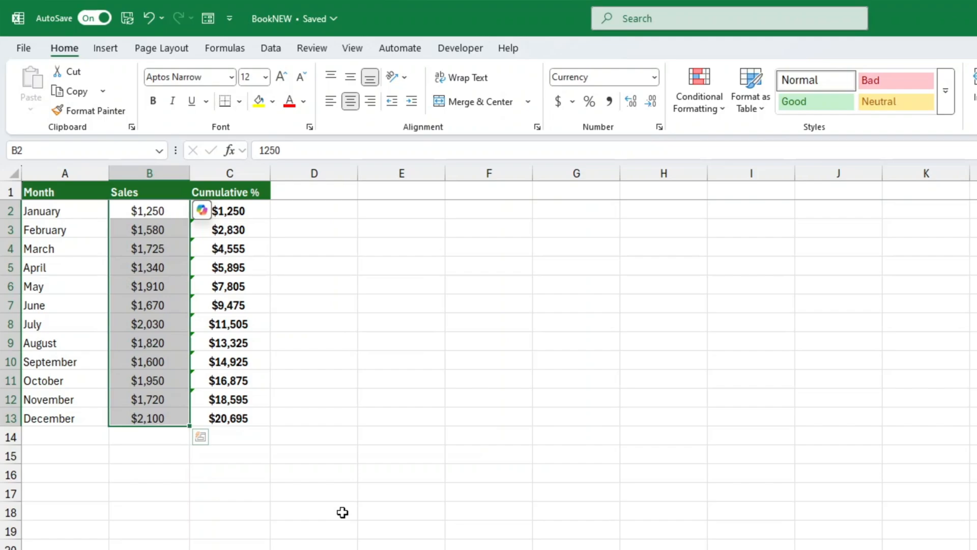
Deselect the sales column and undo the Quick Analysis running totals.
click(342, 512)
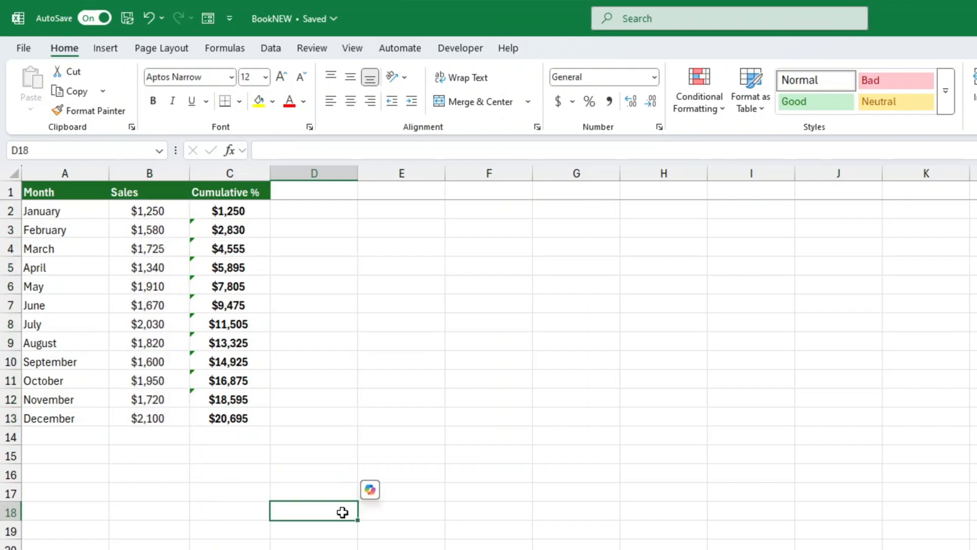
mouse_move(327, 459)
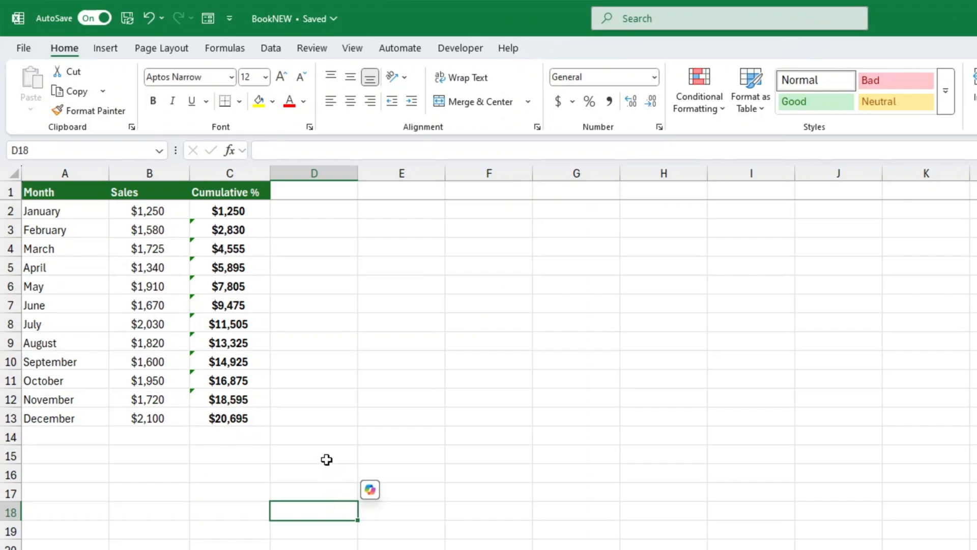
click(229, 211)
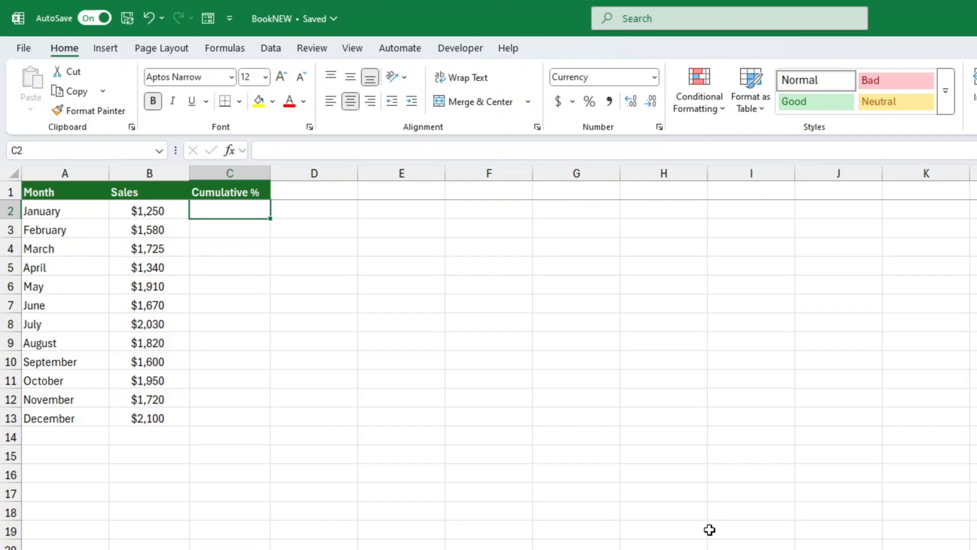
Enter =SUM(B$2:B2) in C2 as a running-sum formula with the start row anchored.
text(=)
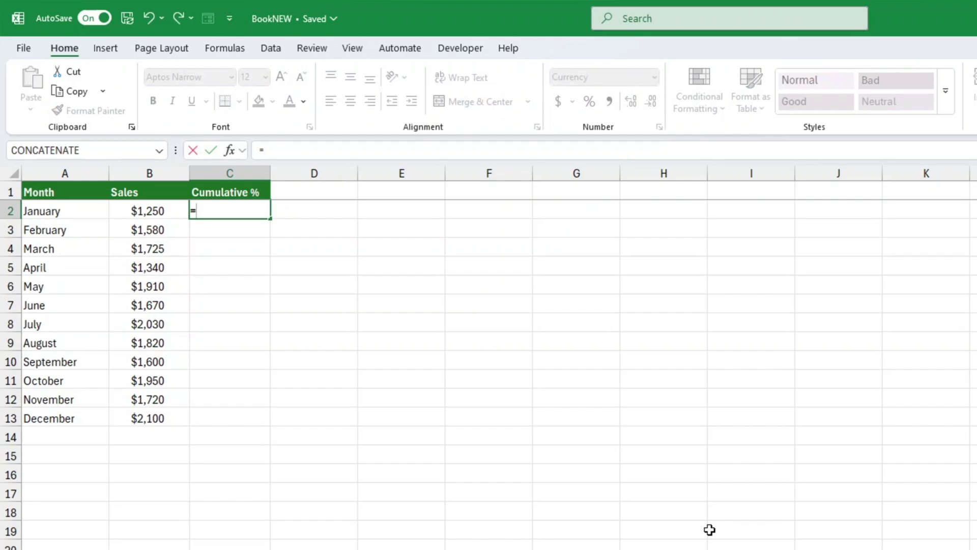
text(sum)
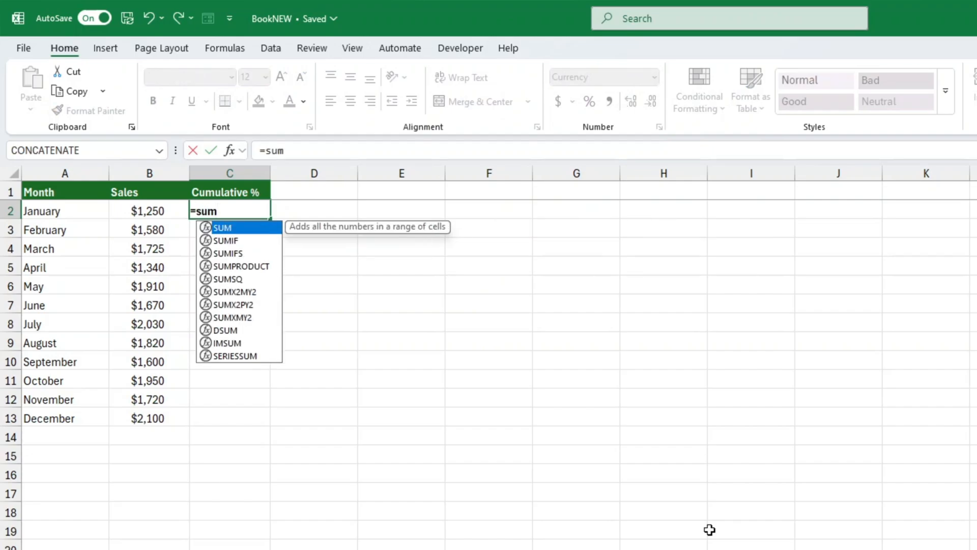
text(()
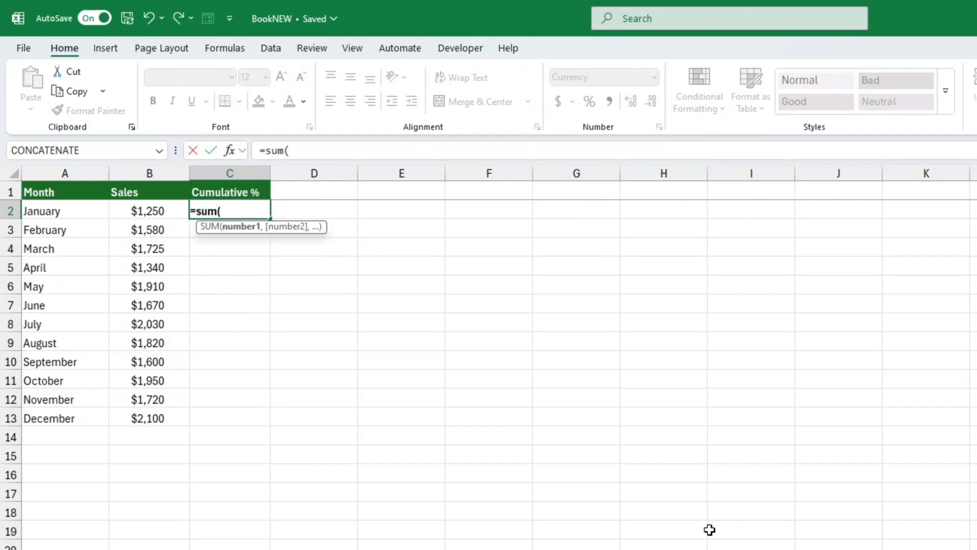
click(149, 211)
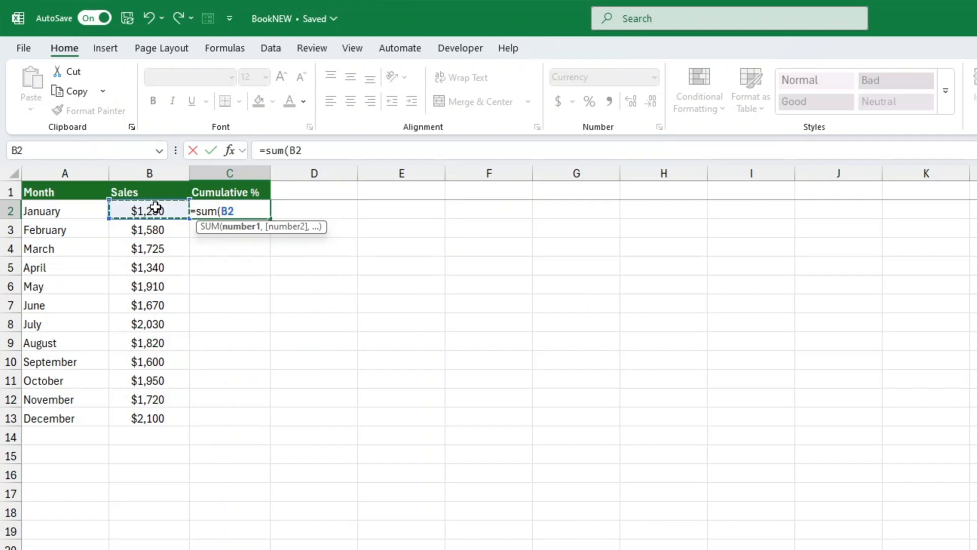
text(:B2)
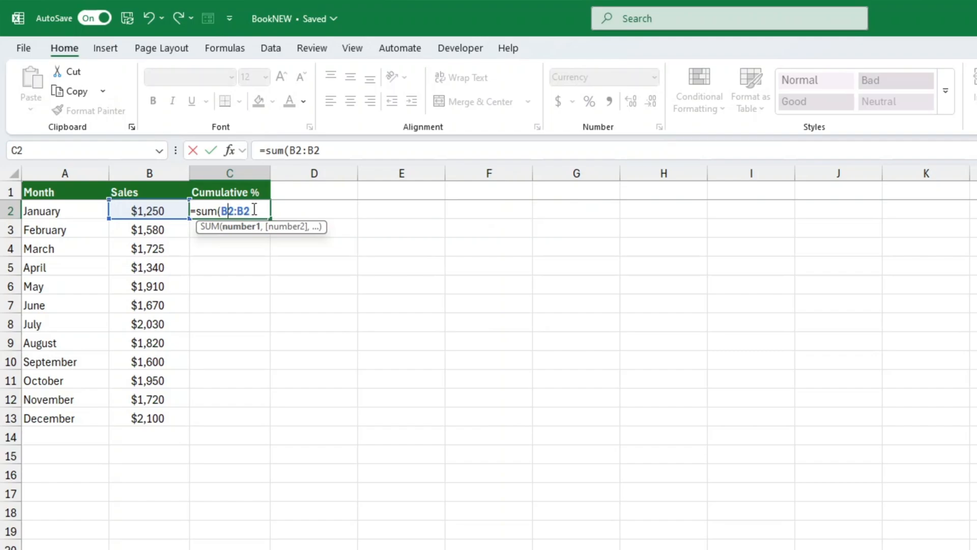
key(F4)
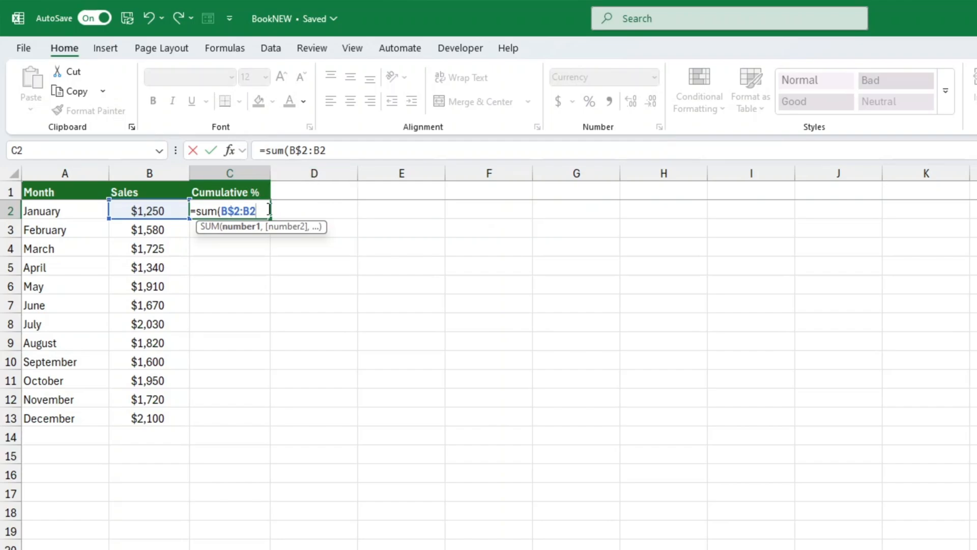
key(Enter)
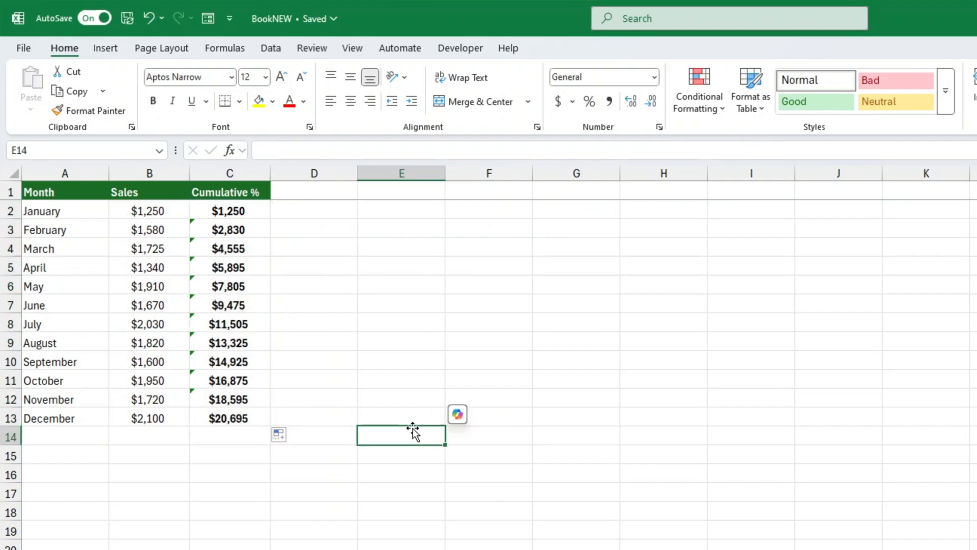
Append /SUM(B2:B13) to the C2 formula, dividing by the full-year sales range.
double_click(229, 211)
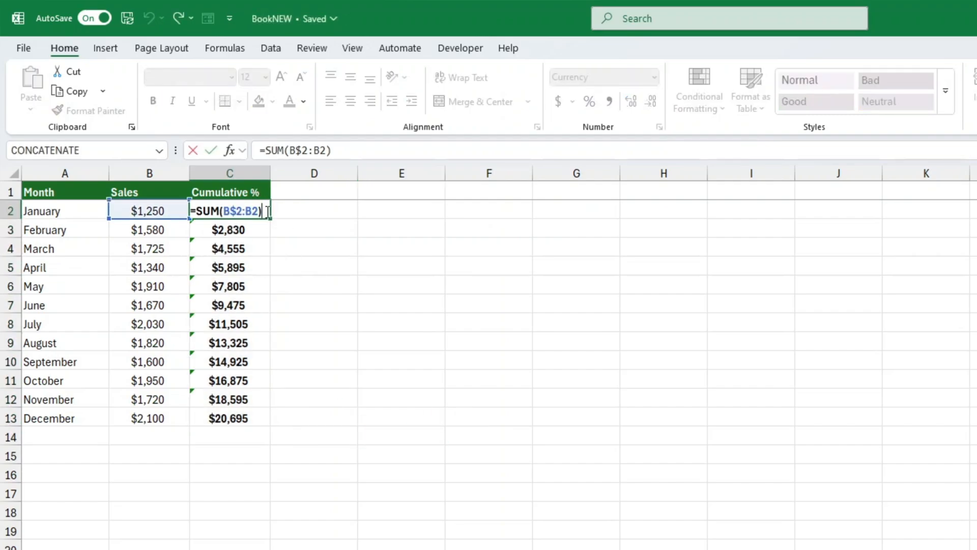
text(/)
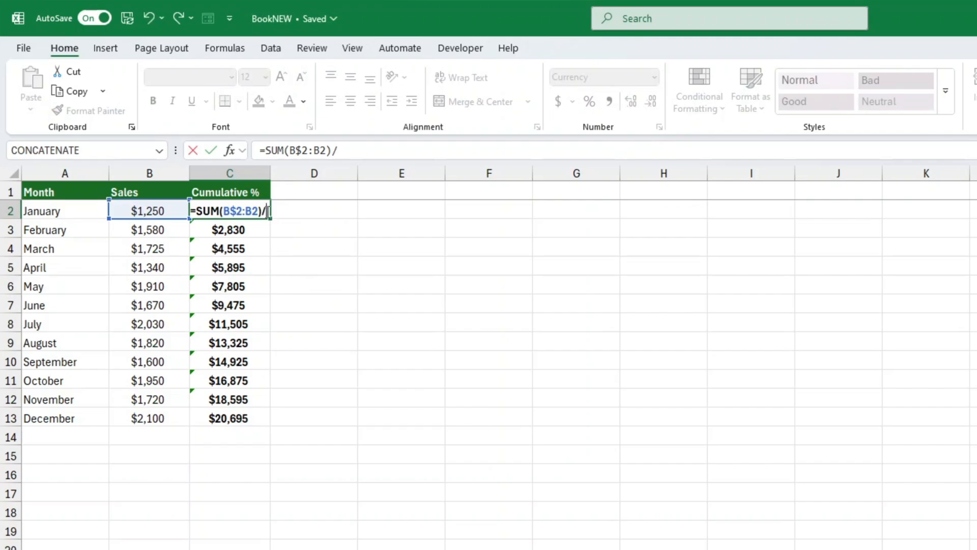
text(sum)
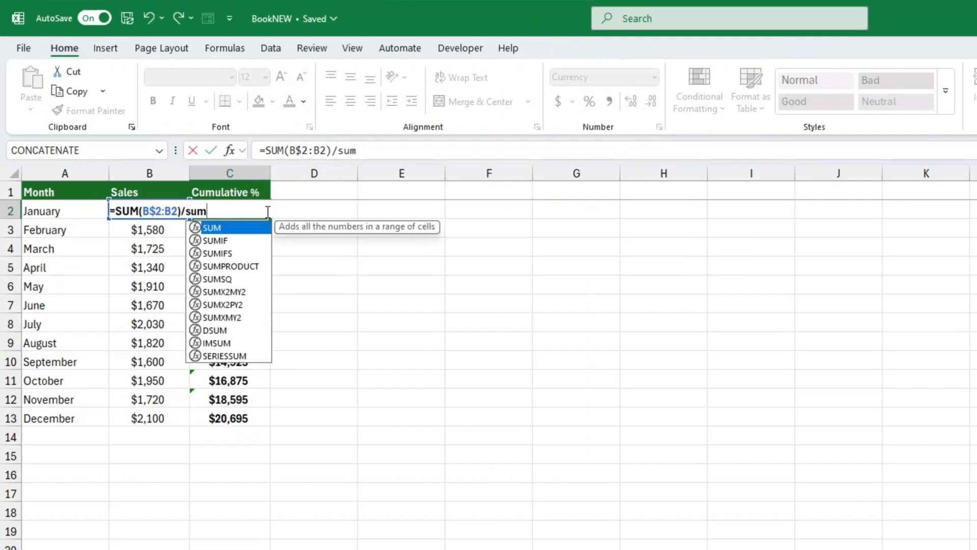
mouse_move(162, 230)
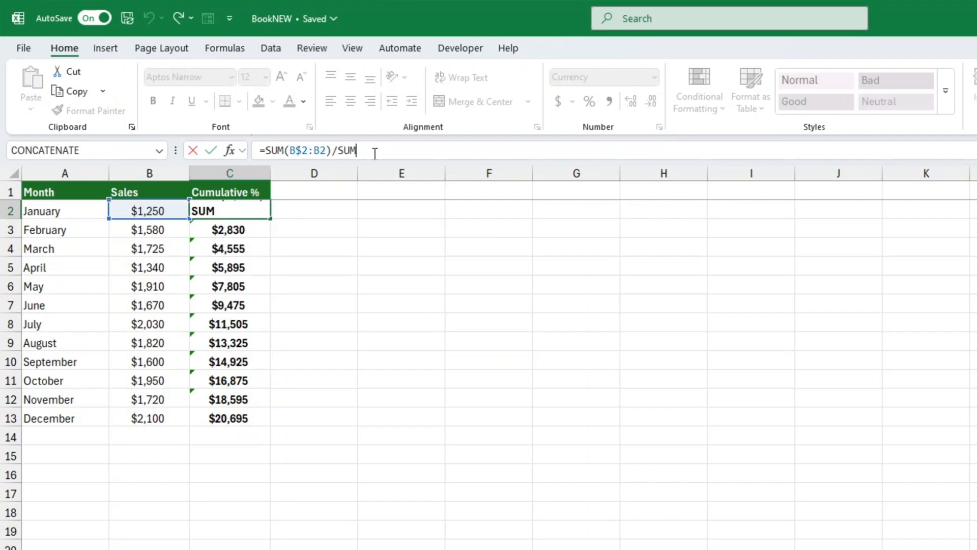
text(()
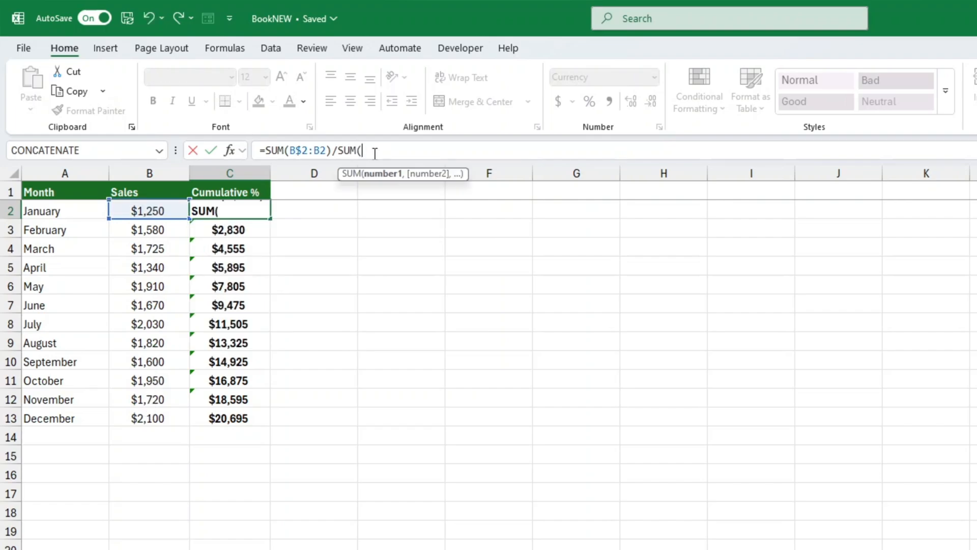
drag(149, 211, 149, 286)
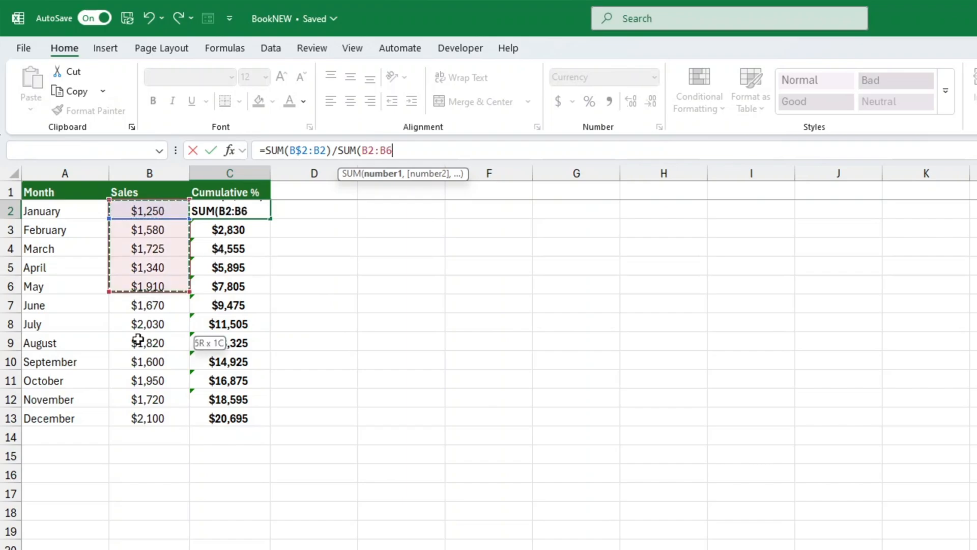
drag(149, 286, 148, 418)
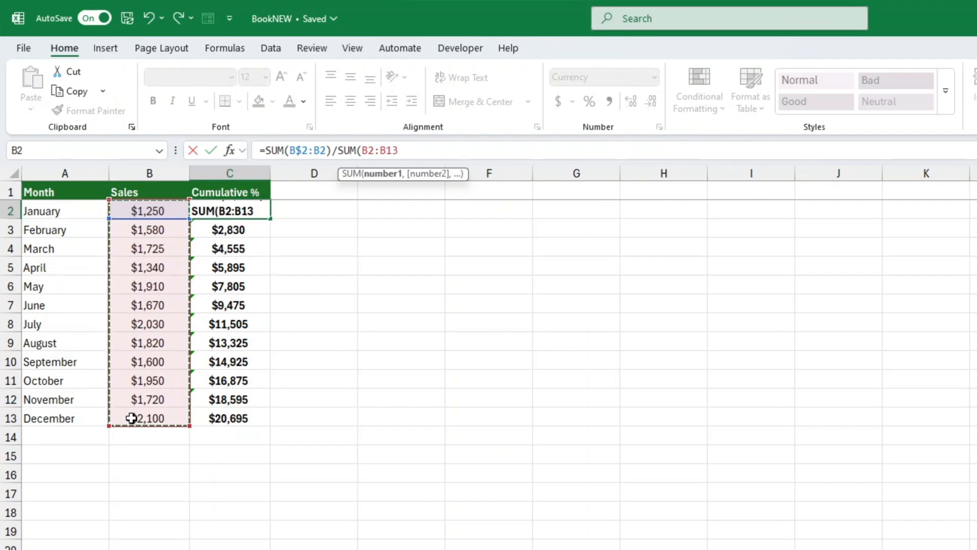
Make the B2:B13 divisor absolute, commit the formula, and format C2 as a percentage (6%).
key(F4)
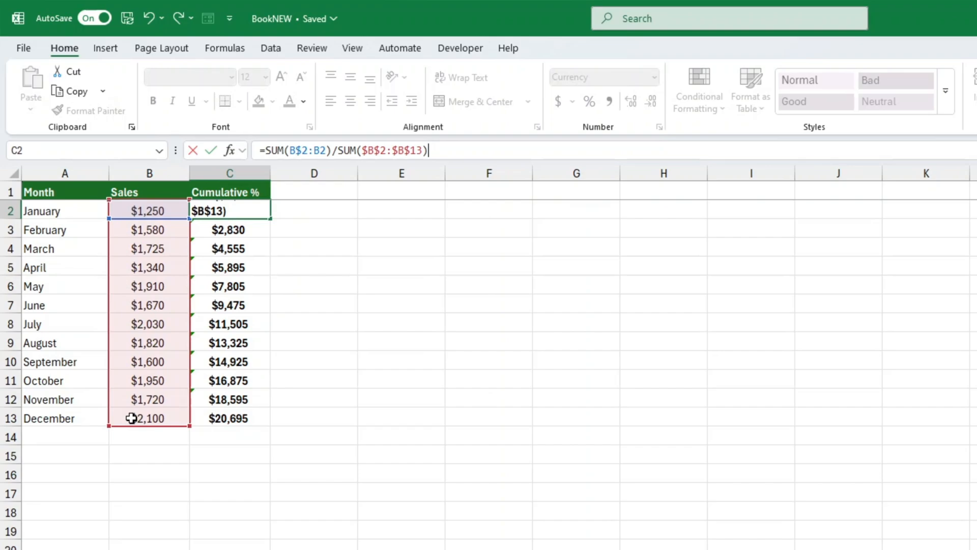
key(Enter)
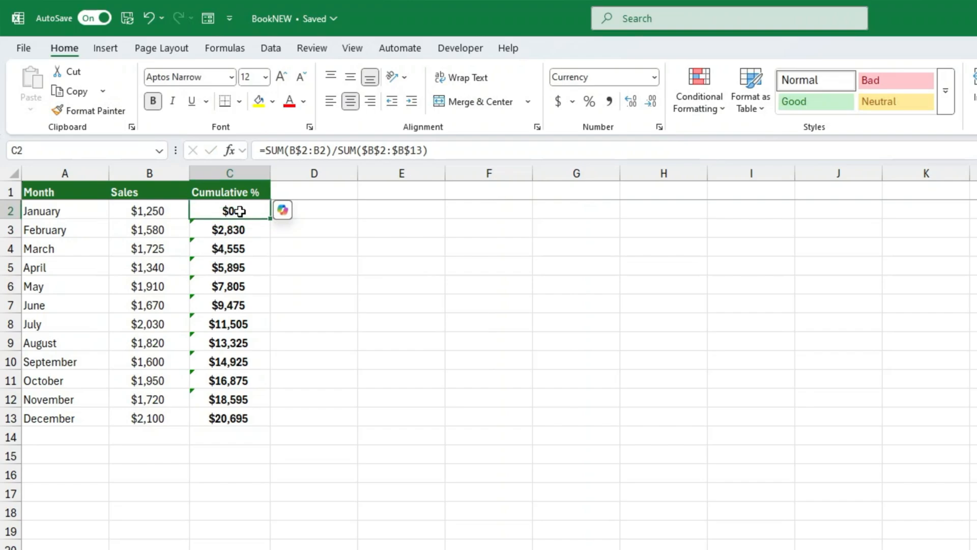
click(588, 101)
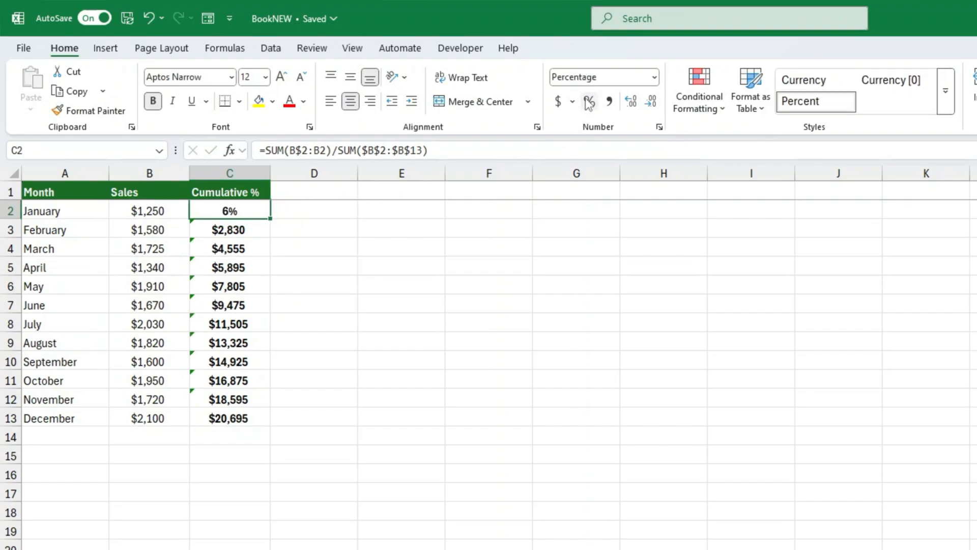